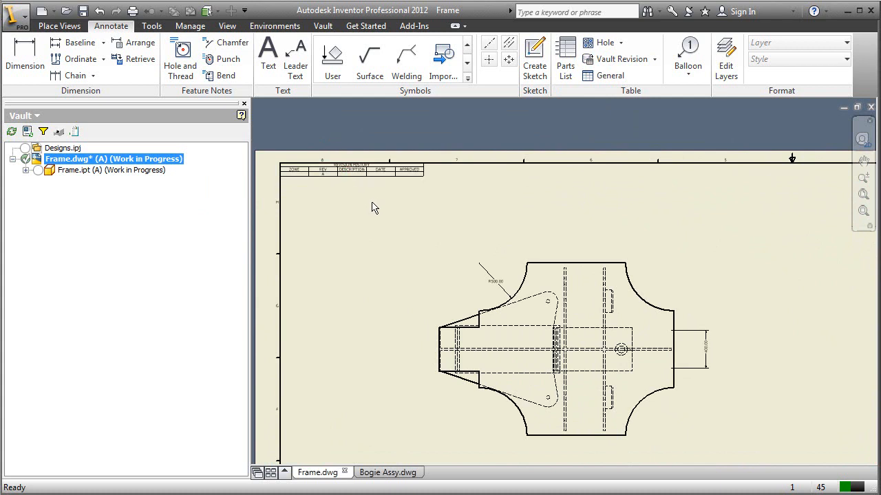
mouse_move(850, 201)
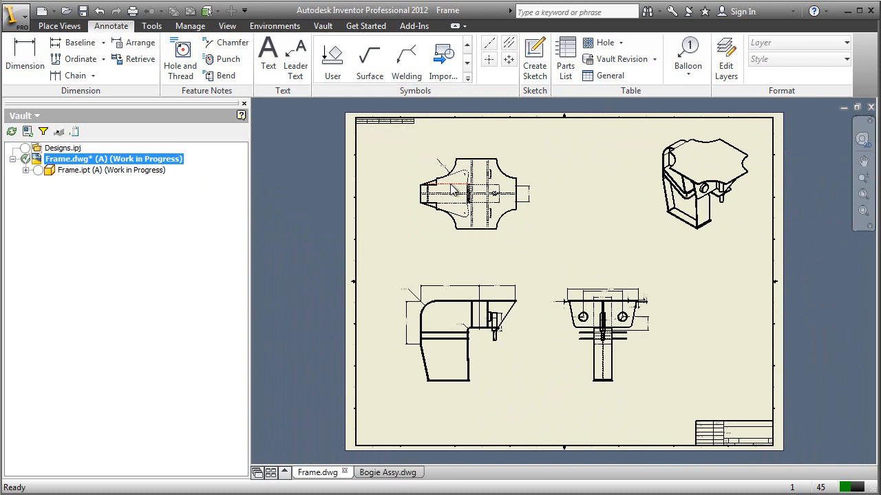
mouse_move(90, 164)
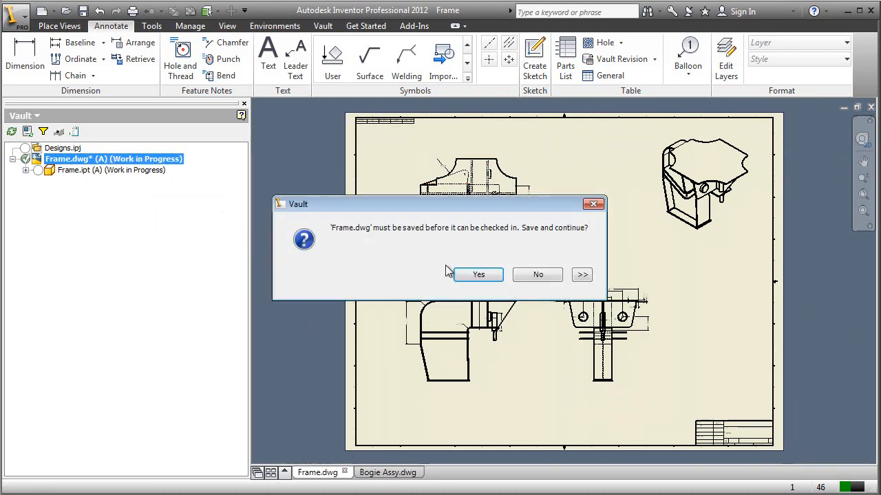
Step: Save Frame.dwg and check it into the vault with Include children kept in the settings
click(479, 276)
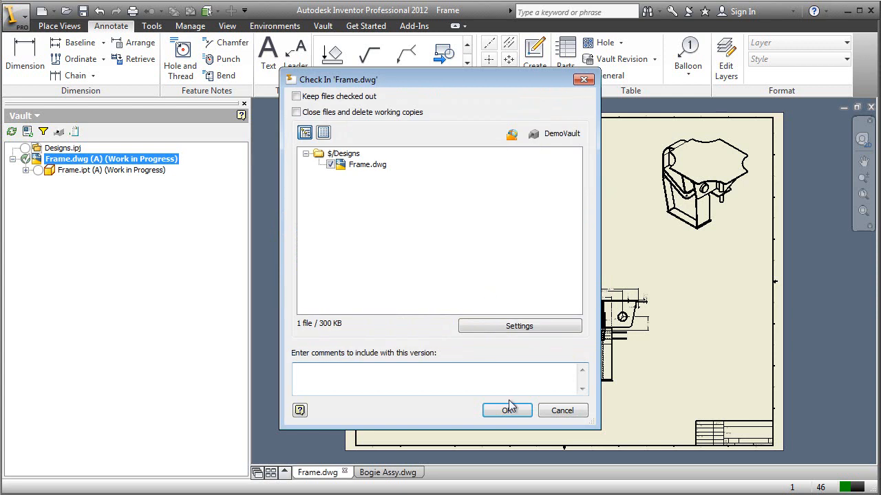
click(520, 325)
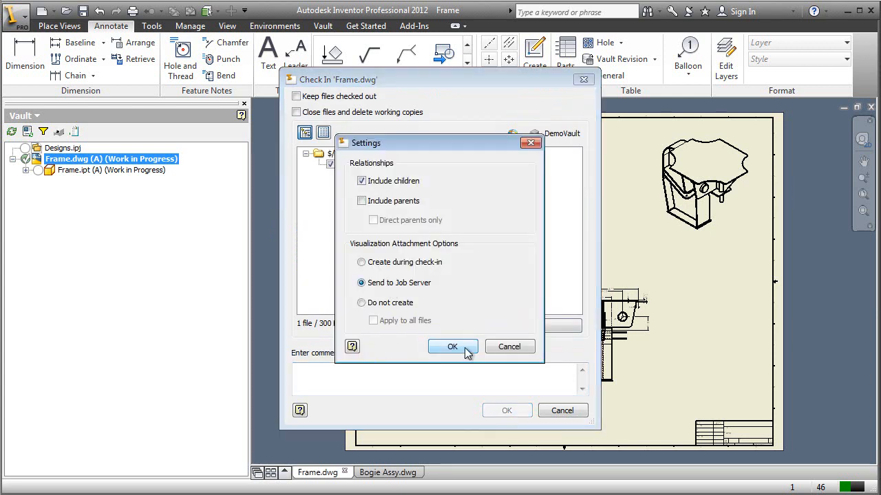
click(452, 347)
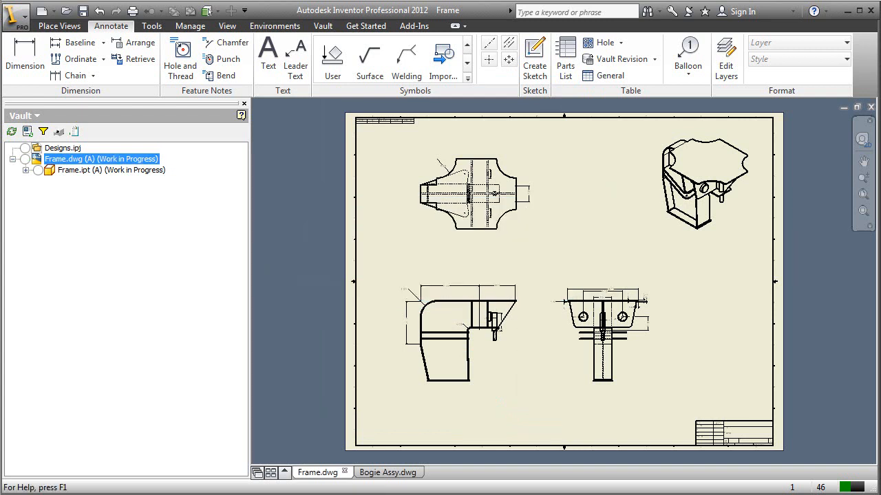
mouse_move(389, 476)
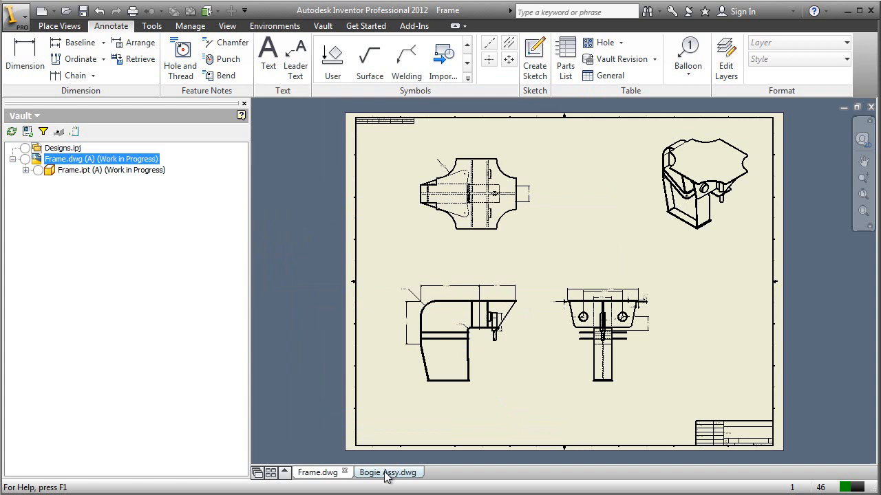
mouse_move(388, 472)
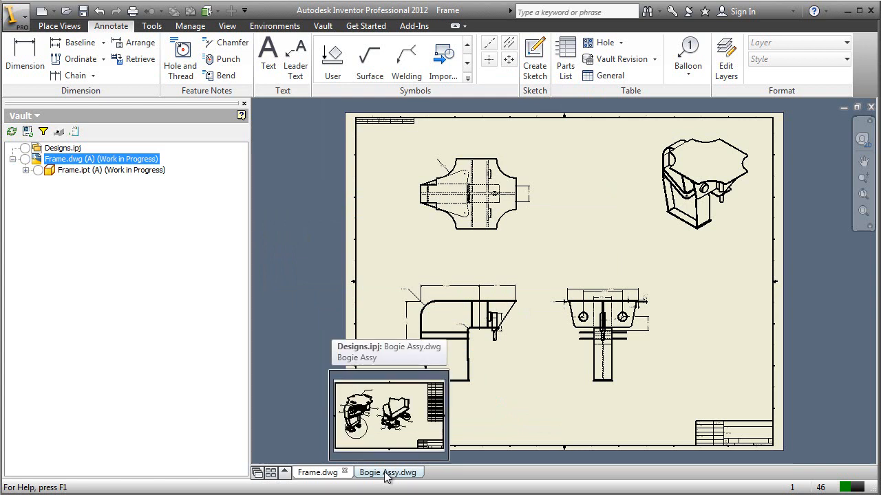
Step: Save and check Bogie Assy.dwg into the vault, then return to the Frame.dwg drawing
click(388, 472)
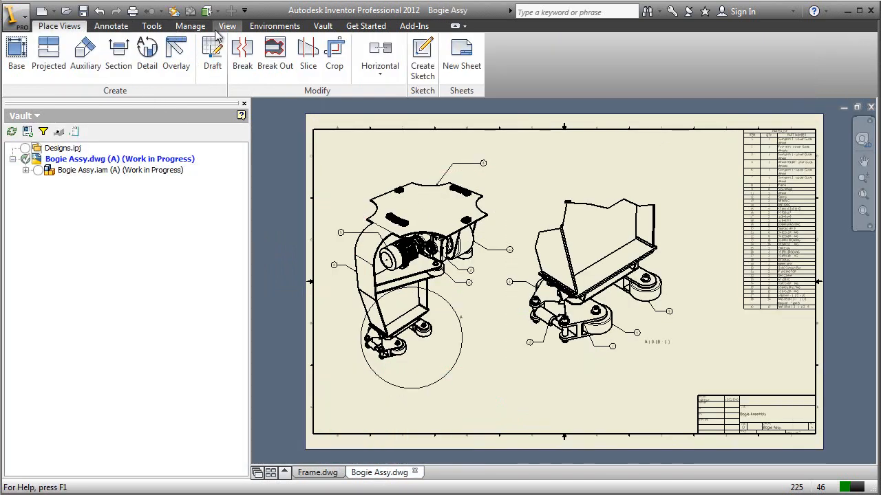
click(110, 24)
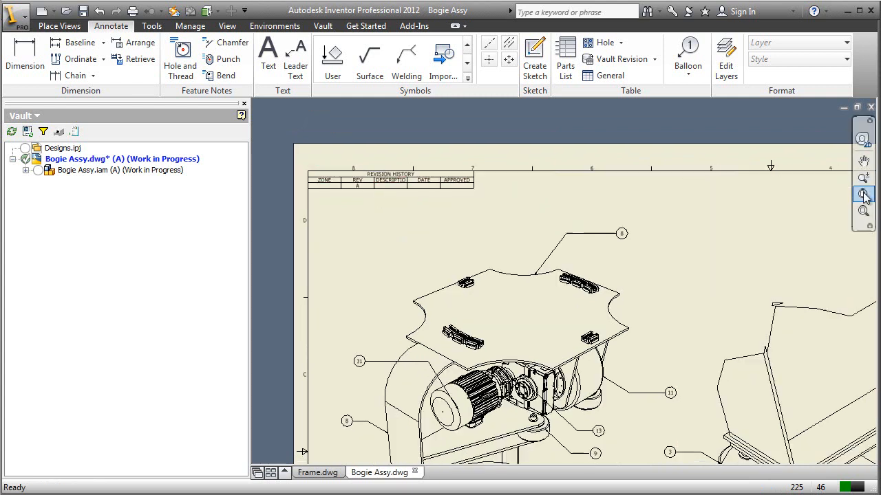
right_click(84, 158)
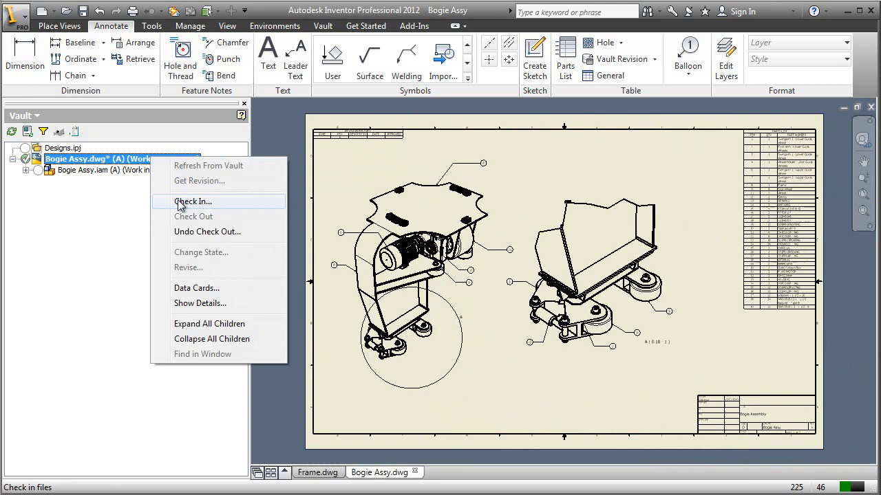
click(192, 201)
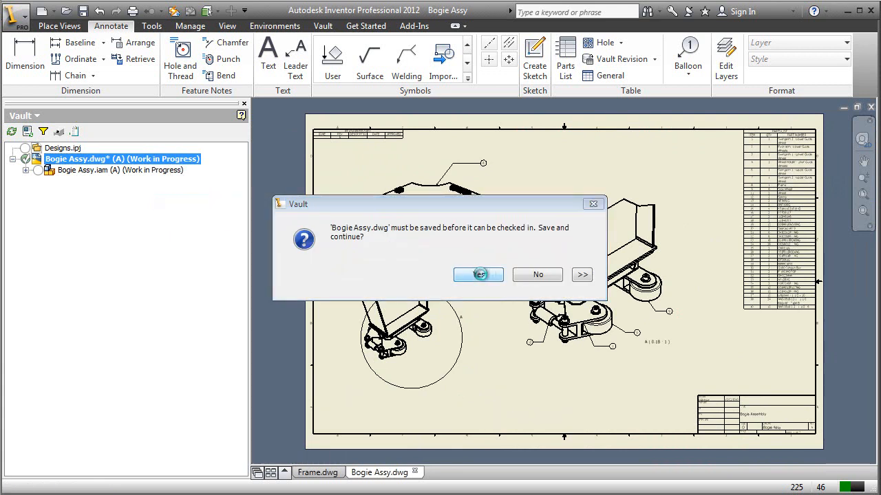
click(479, 275)
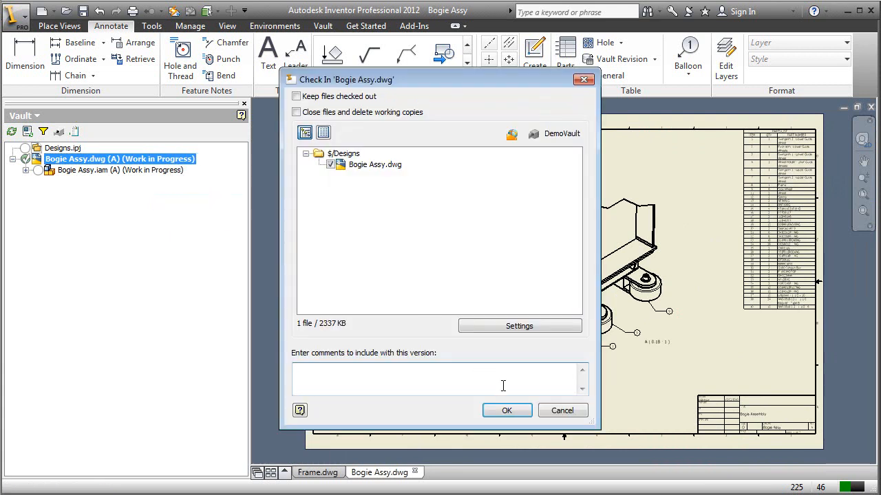
click(506, 410)
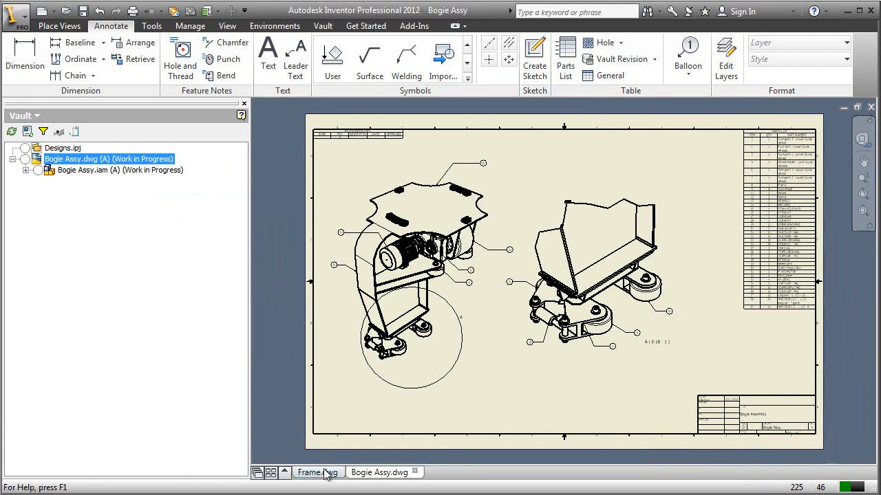
click(319, 472)
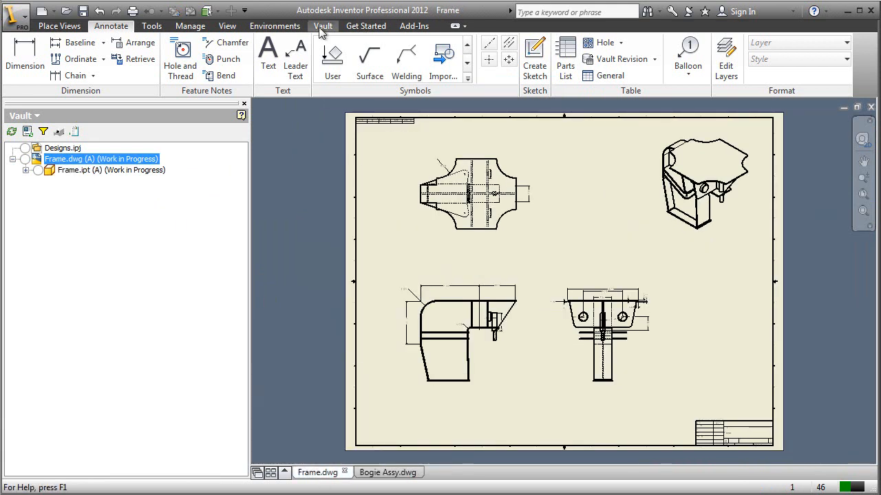
Step: Revise Frame.dwg to revision B with the Primary alphabetic scheme and confirm
click(322, 26)
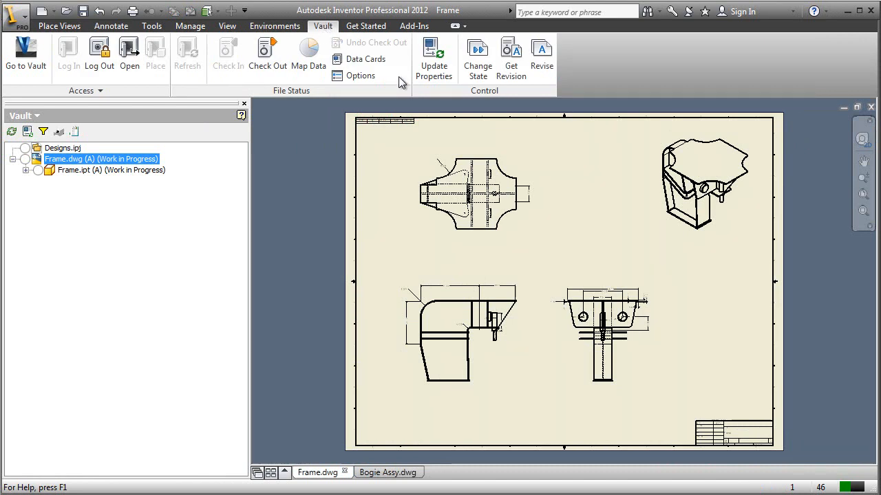
mouse_move(543, 55)
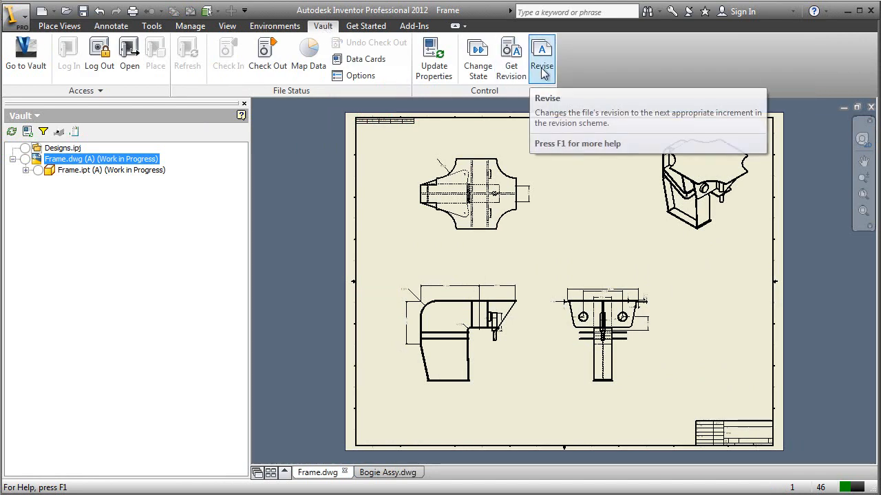
mouse_move(542, 72)
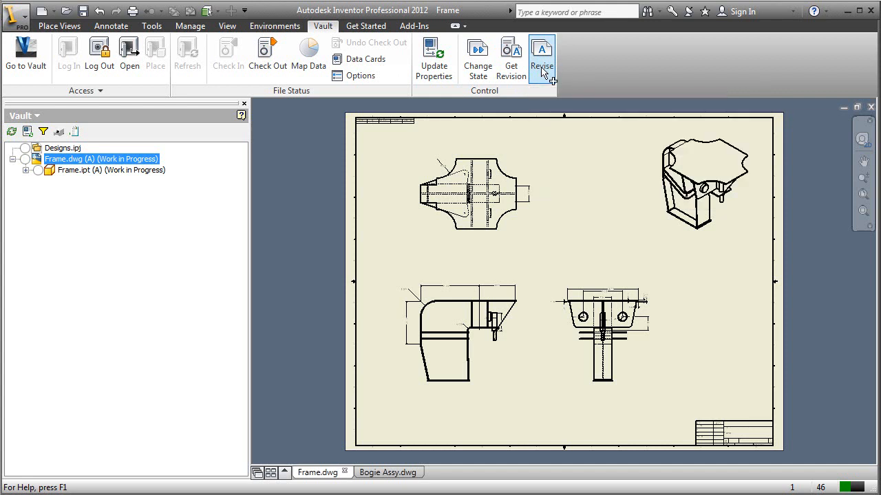
mouse_move(552, 81)
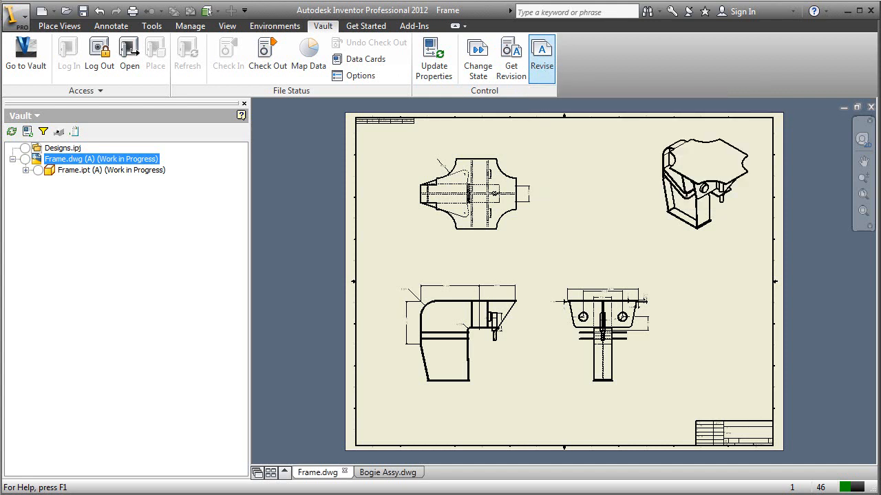
click(542, 55)
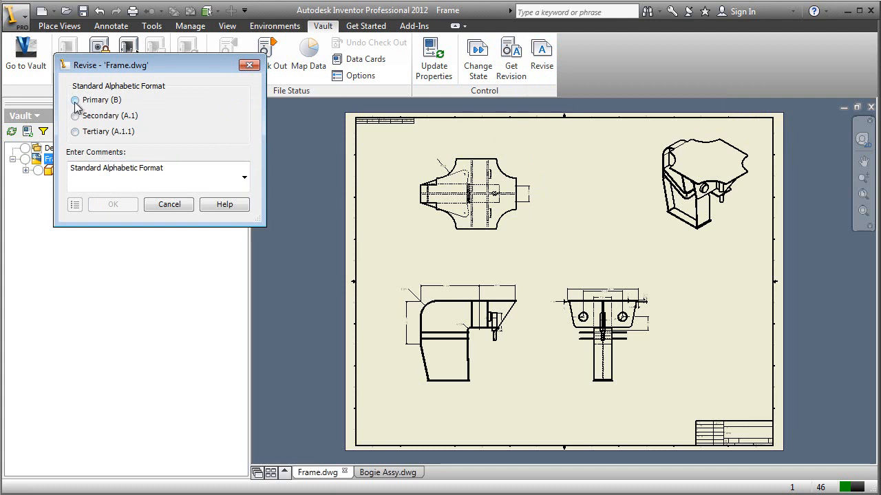
click(74, 99)
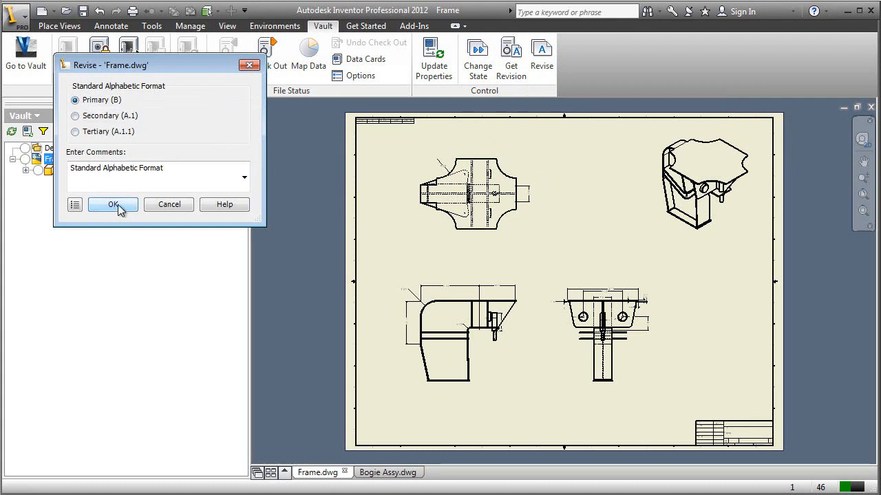
click(113, 204)
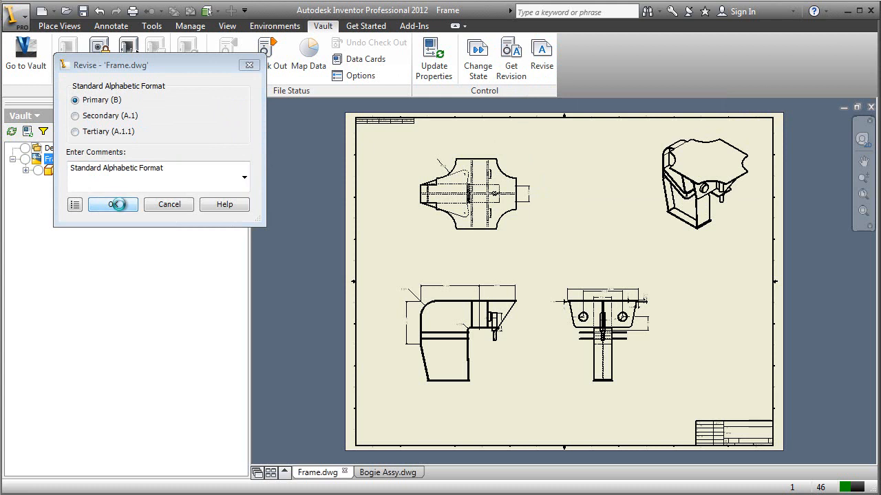
click(113, 203)
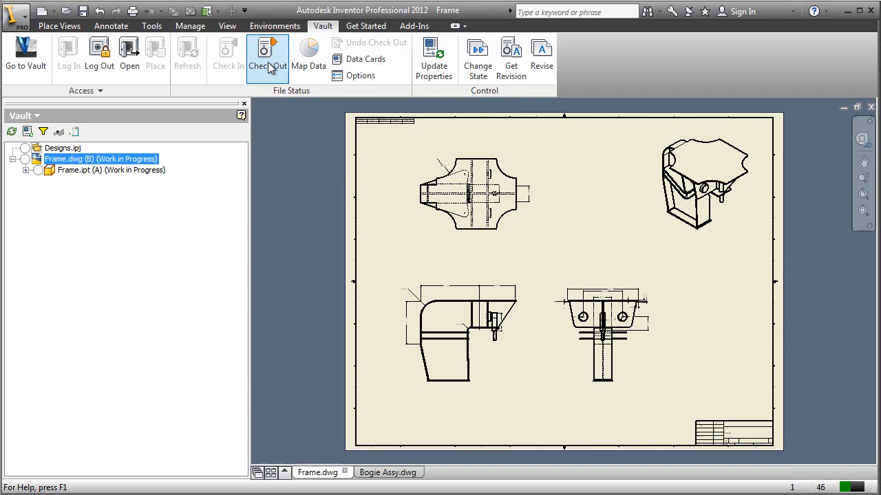
Step: Check out Frame.dwg so its revision table shows B, then switch to Bogie Assy.dwg
click(267, 52)
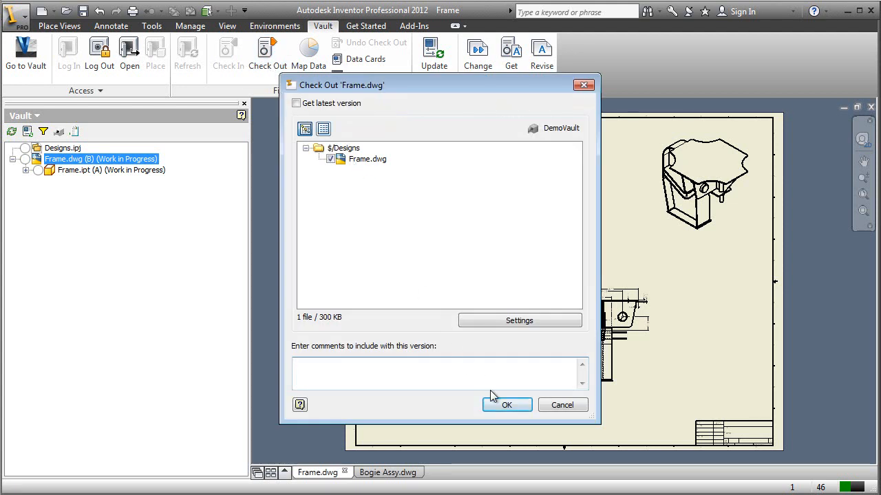
click(507, 404)
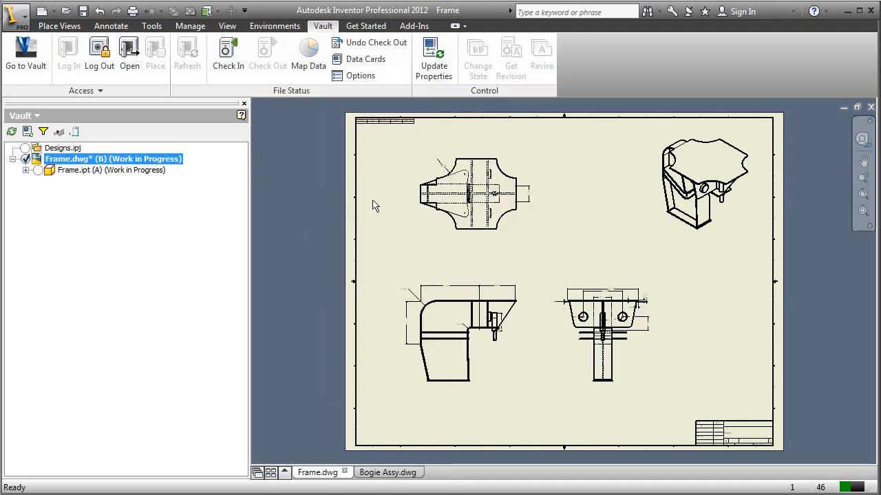
mouse_move(369, 162)
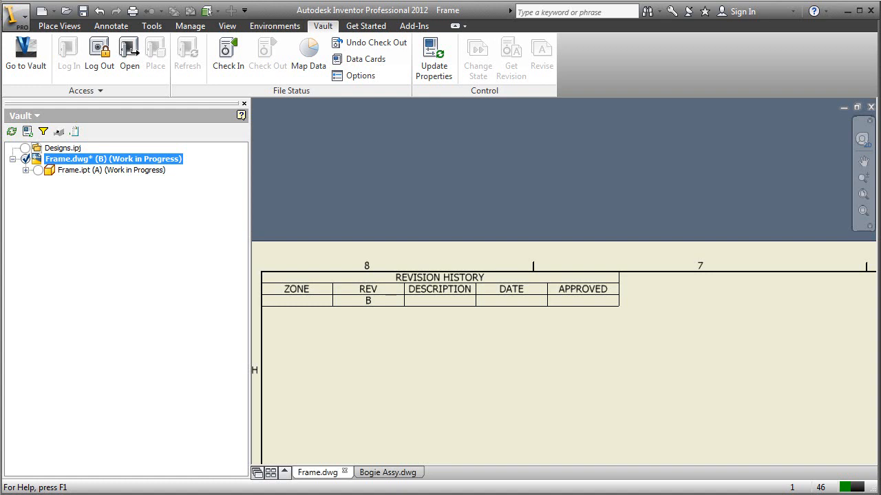
click(388, 472)
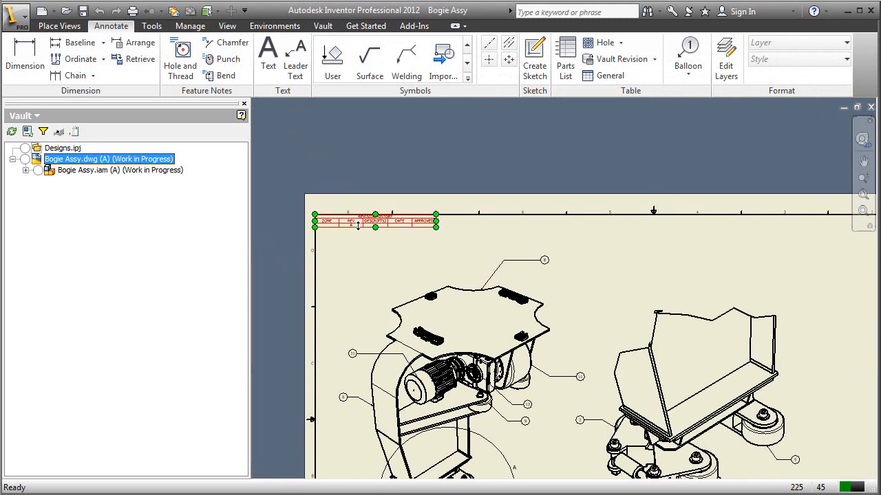
Step: Change the lifecycle state of Bogie Assy.dwg to Released
click(322, 25)
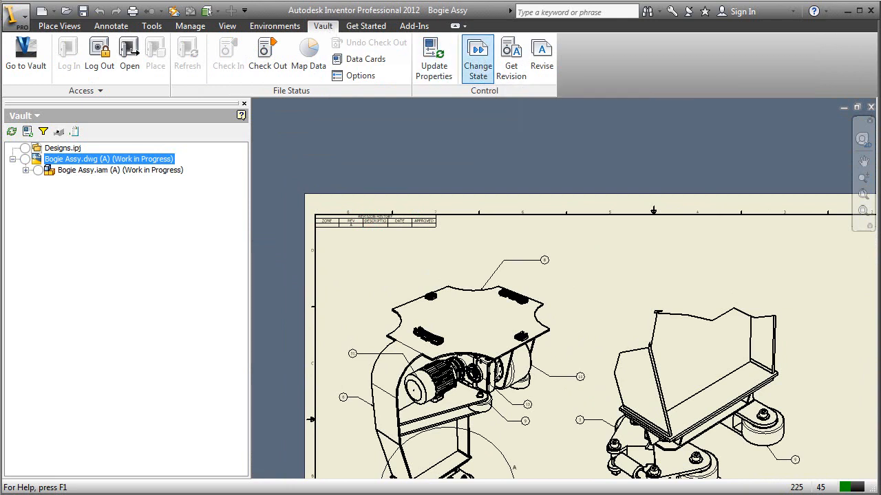
click(478, 55)
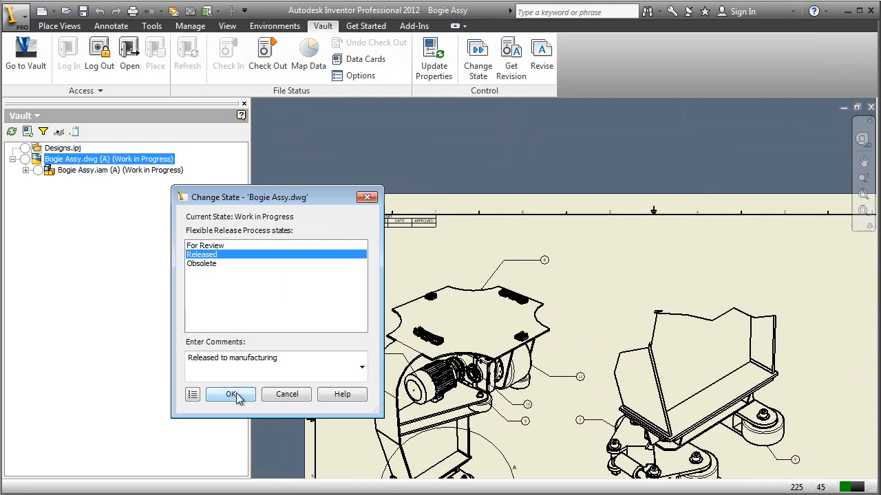
click(232, 393)
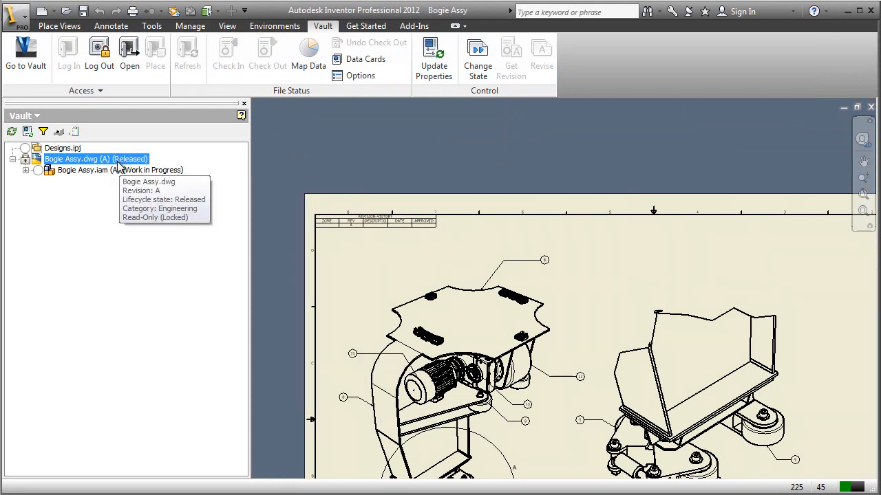
mouse_move(157, 170)
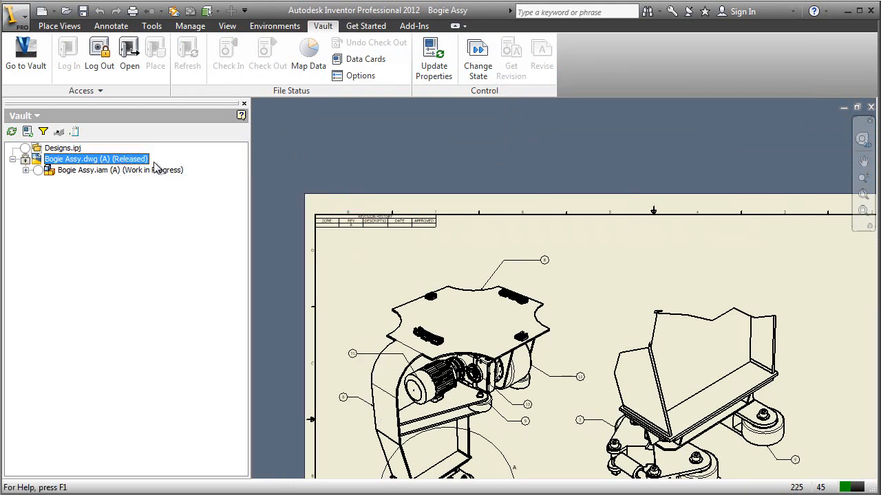
Step: Change Bogie Assy.dwg back to Work in Progress, giving revision B
right_click(96, 159)
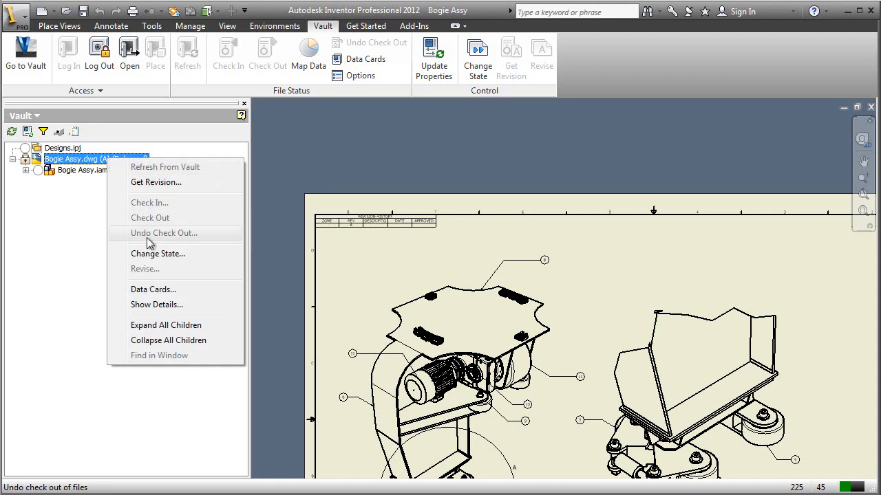
click(157, 253)
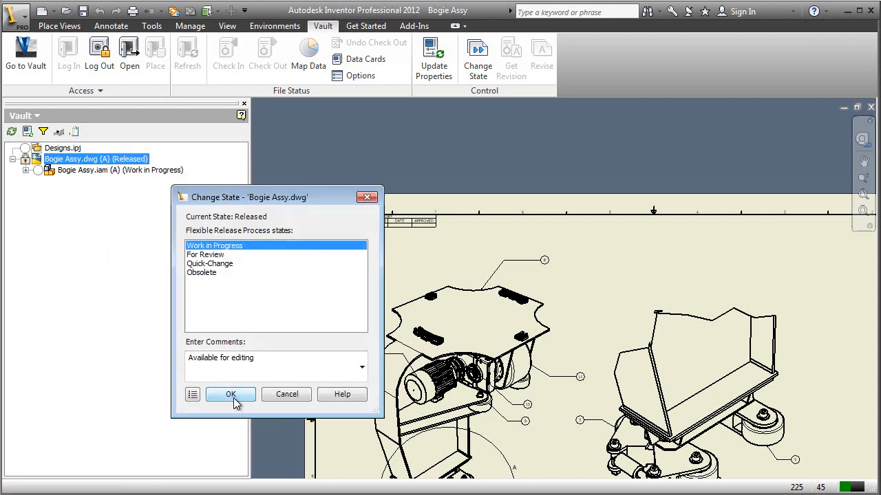
click(231, 393)
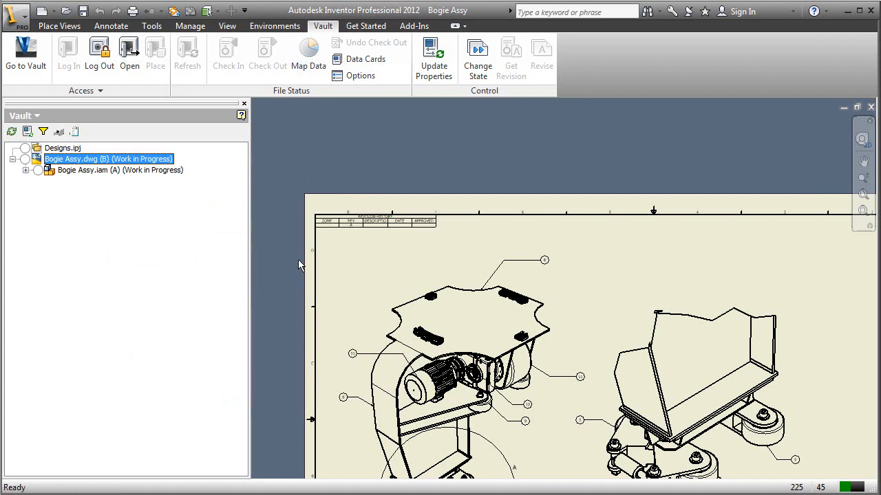
Step: Check out Bogie Assy.dwg so its revision table adds the B row, then deselect the table
right_click(107, 159)
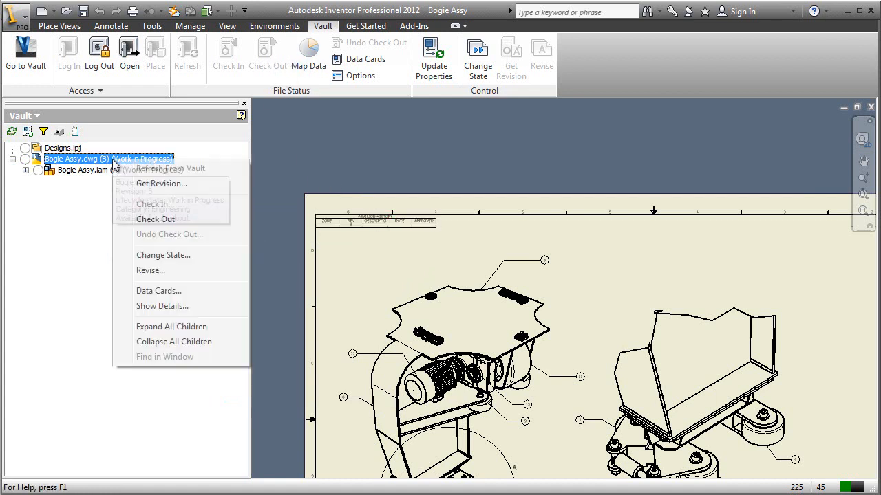
click(154, 219)
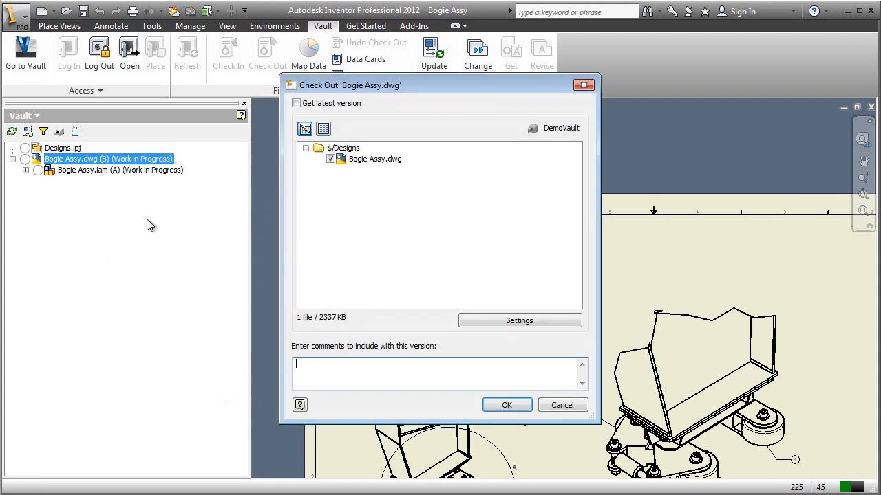
click(506, 404)
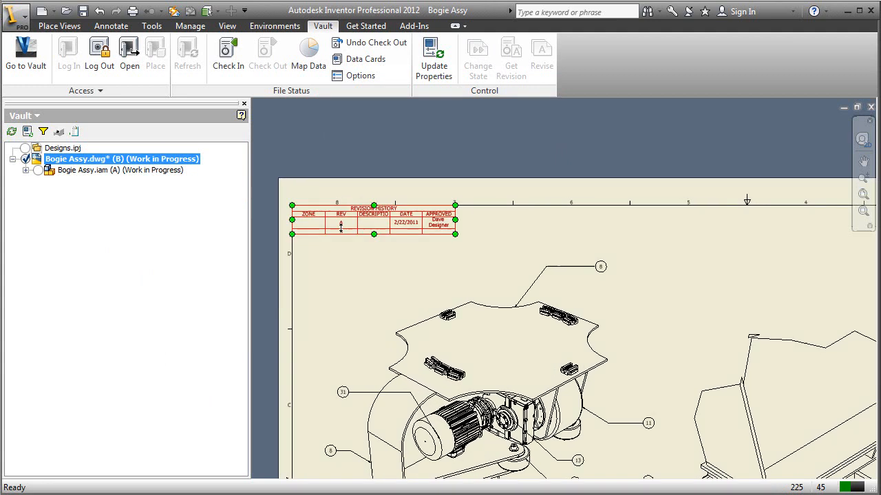
click(363, 253)
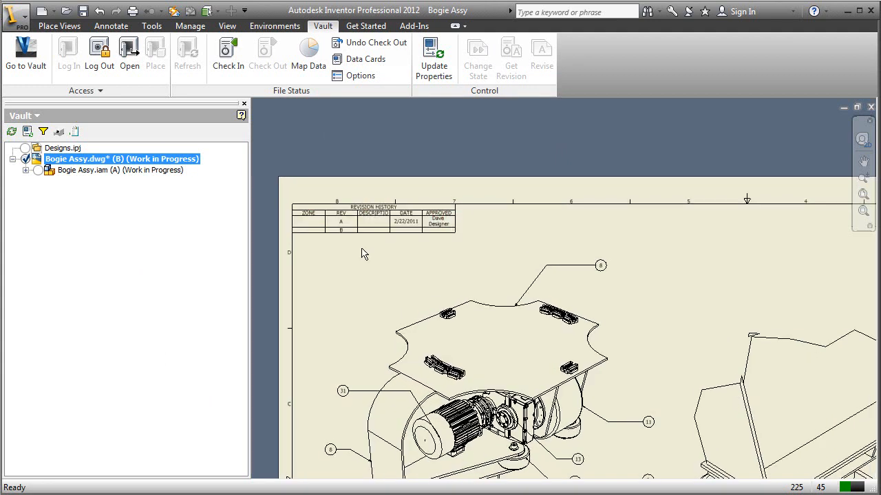